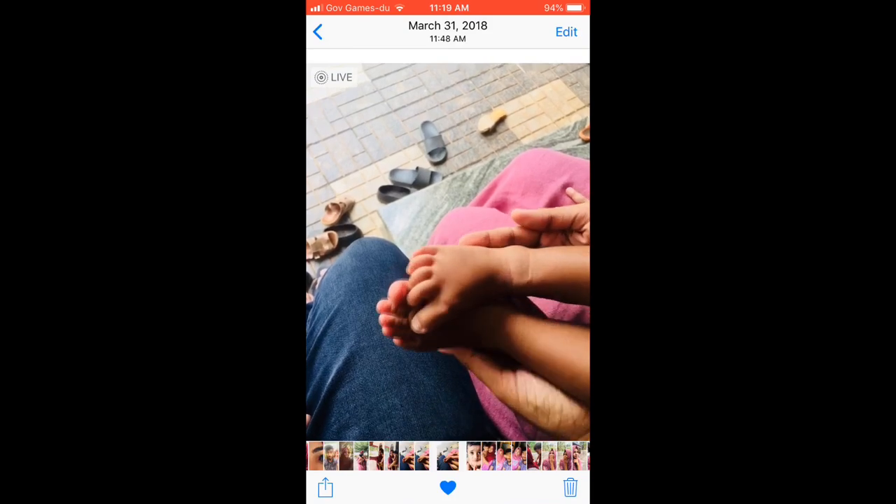
Duplicate the baby's-feet Live Photo as a still photo through the Share menu
left_click(325, 487)
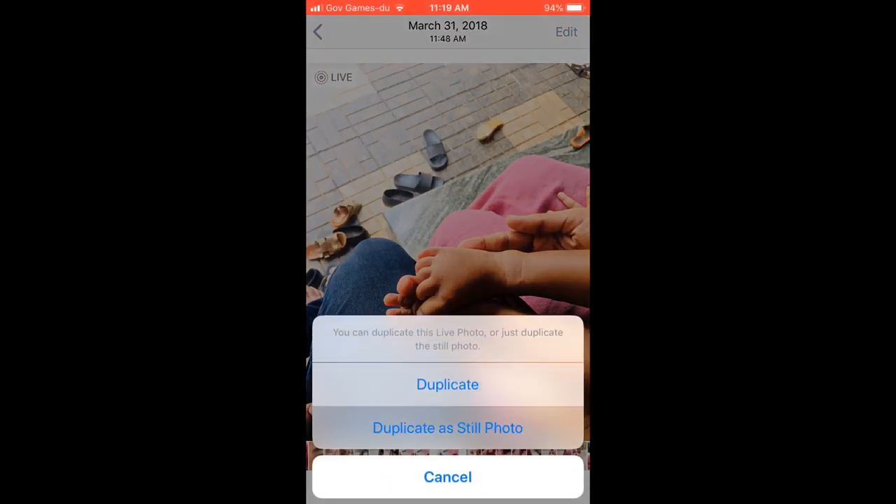
left_click(448, 476)
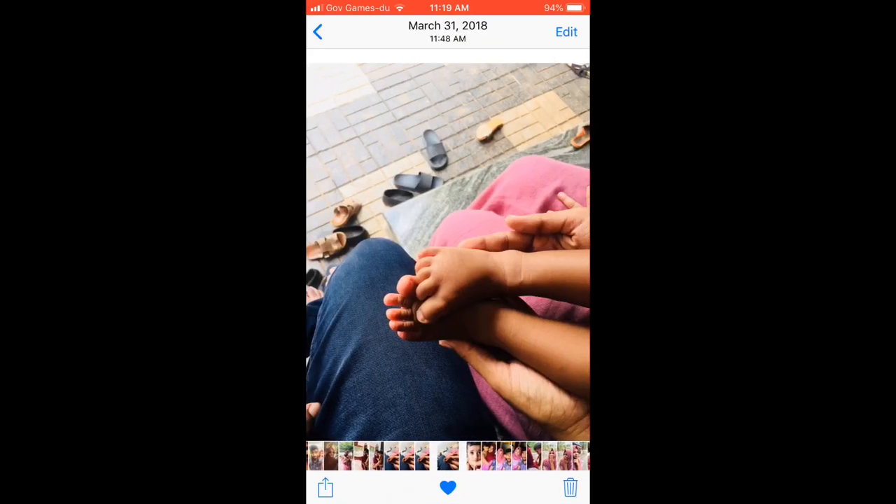
Check the largest personal video (~1.35 GB) in Settings, then import that 1.3 GB clip into Video Compressor
left_click(570, 487)
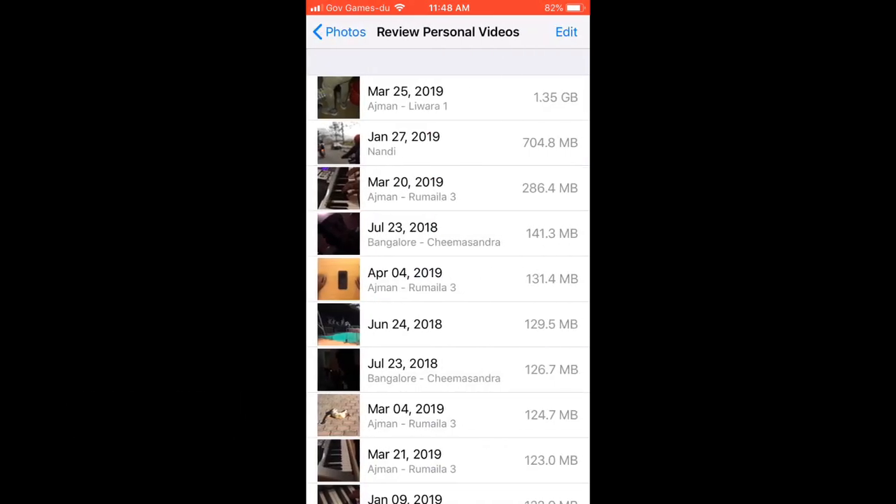
scroll("up", 3)
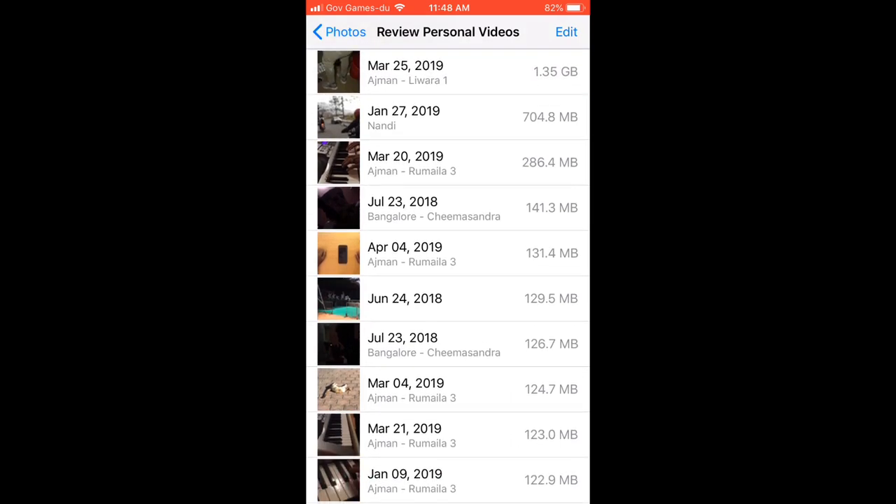
key("home")
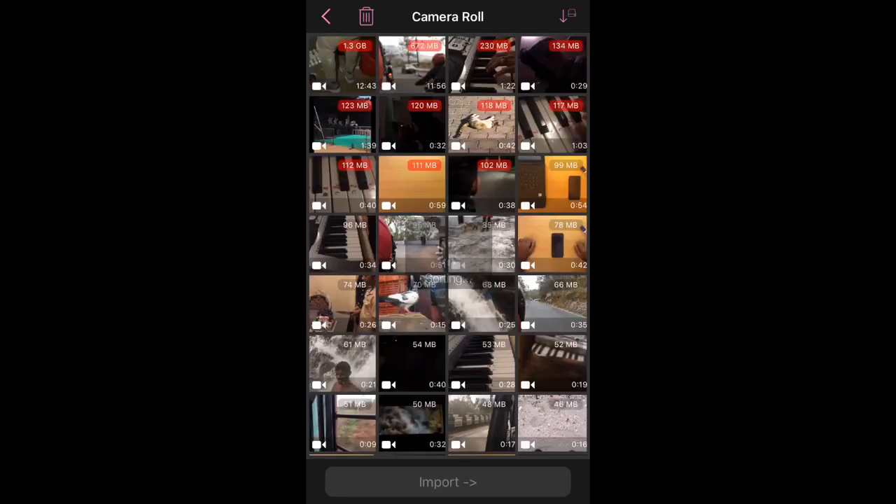
left_click(343, 63)
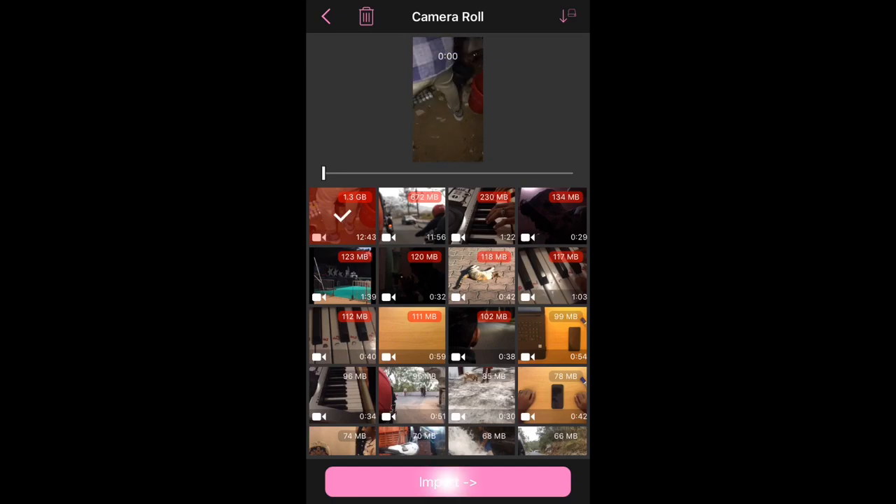
left_click(448, 482)
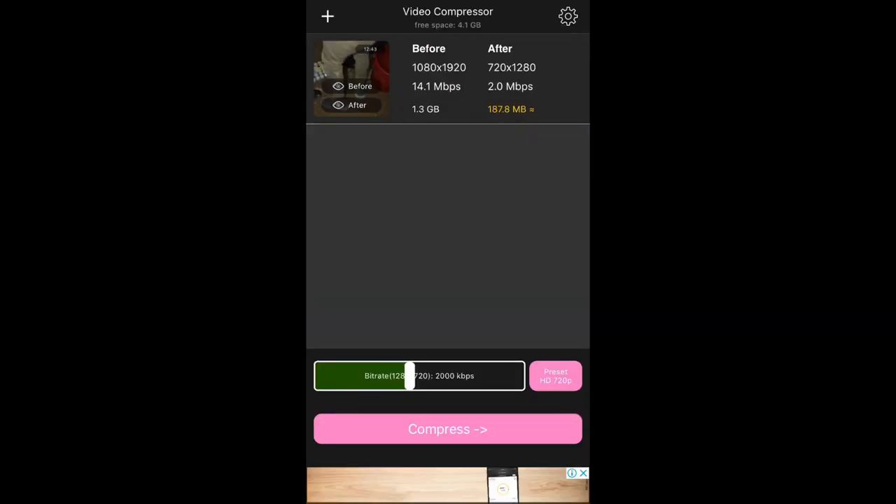
Adjust the bitrate slider, ending at about 900 kbps
left_click_drag(410, 376, 463, 376)
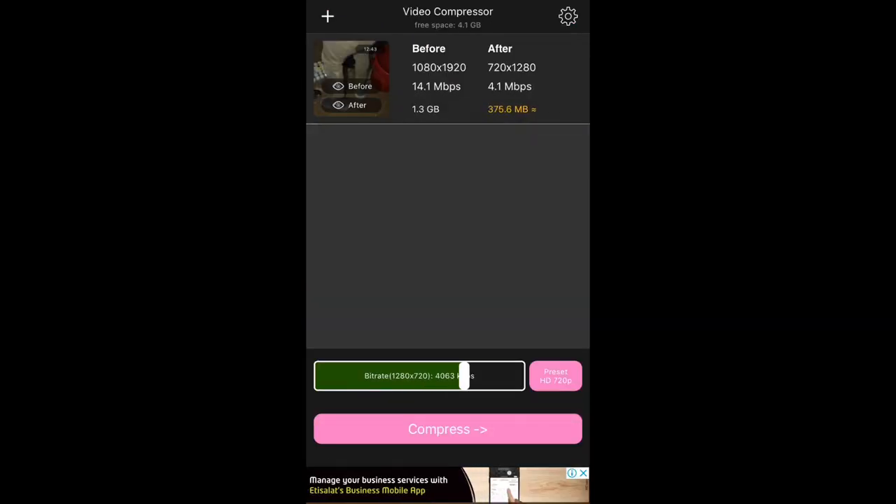
left_click_drag(463, 376, 368, 376)
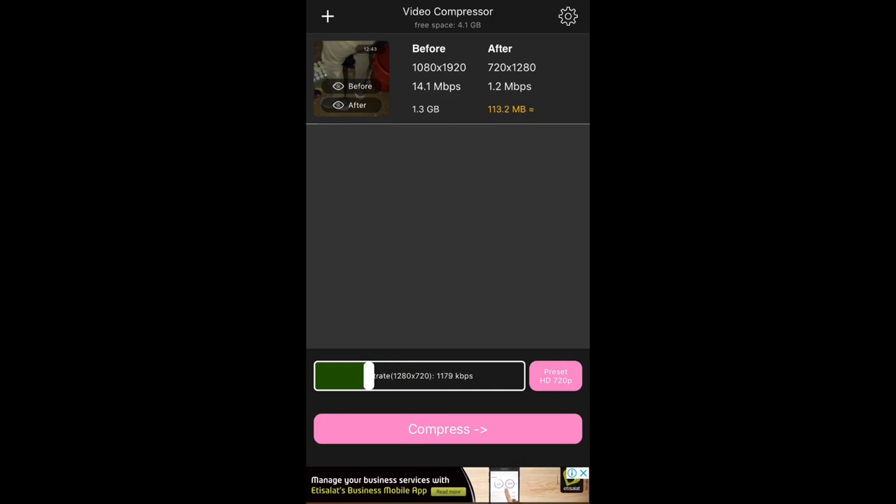
left_click_drag(369, 376, 363, 376)
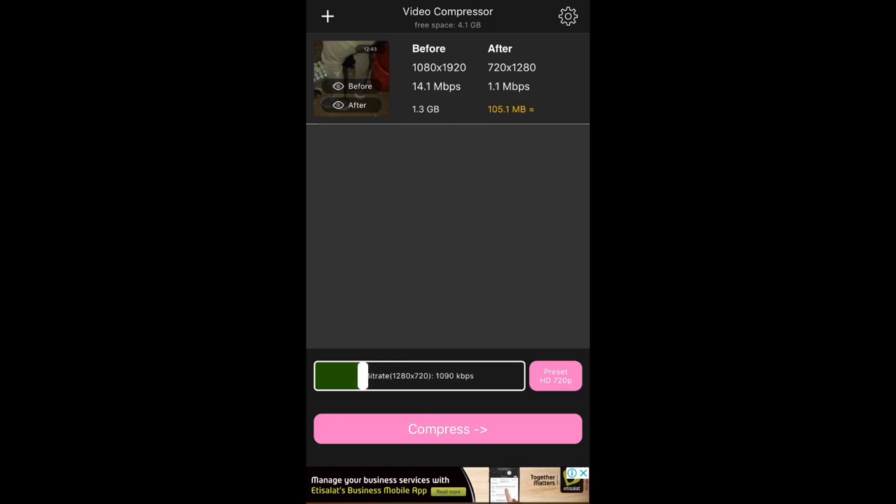
left_click_drag(362, 376, 348, 376)
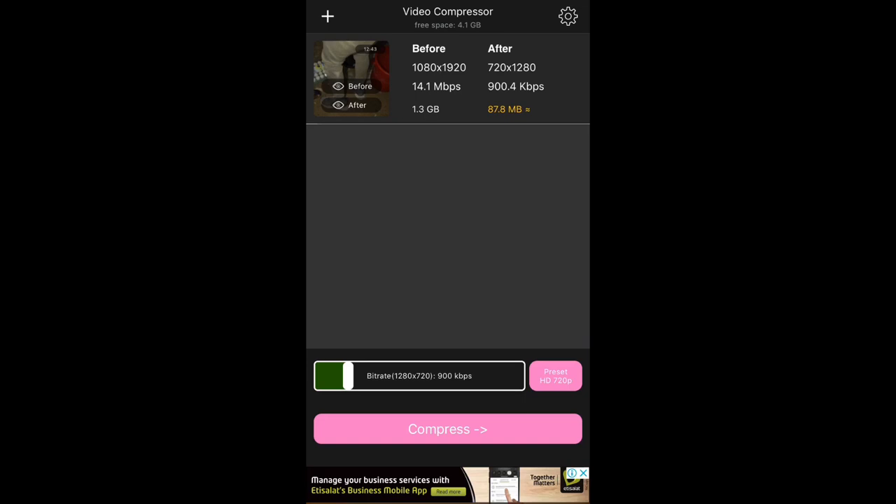
Choose the HD 720p preset and start compressing the clip toward about 188 MB
left_click(555, 376)
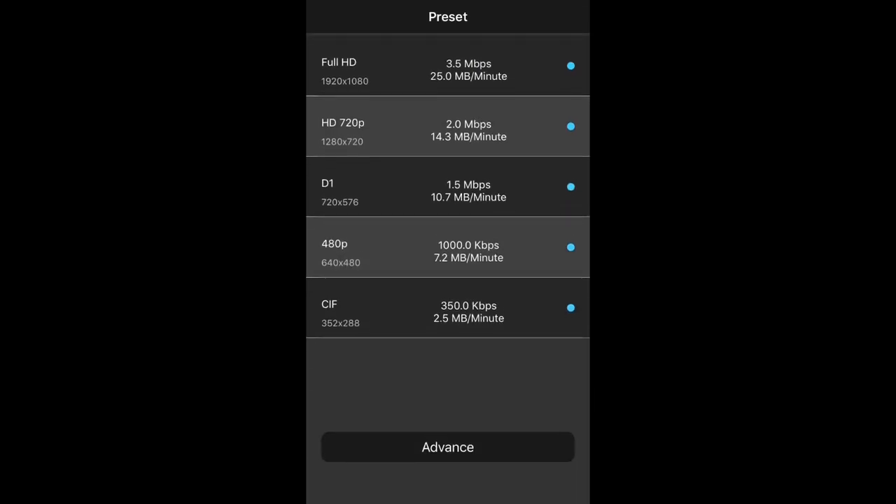
left_click(448, 127)
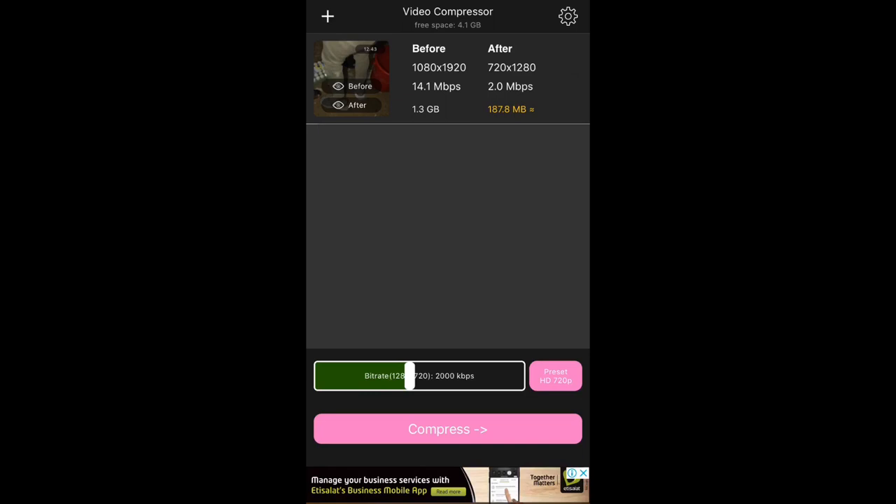
left_click(448, 429)
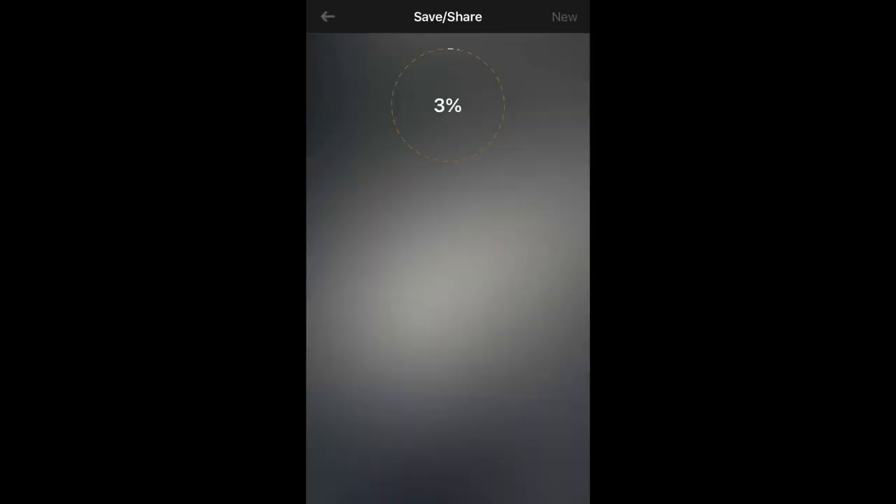